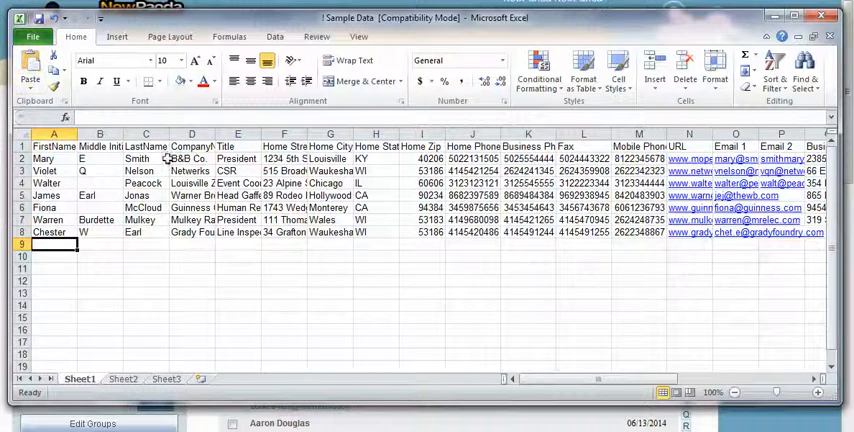
Step: Save the workbook as CSV (Comma delimited) named ContactData20140613 on the Desktop
{"action": "left_click", "coordinate": [32, 37]}
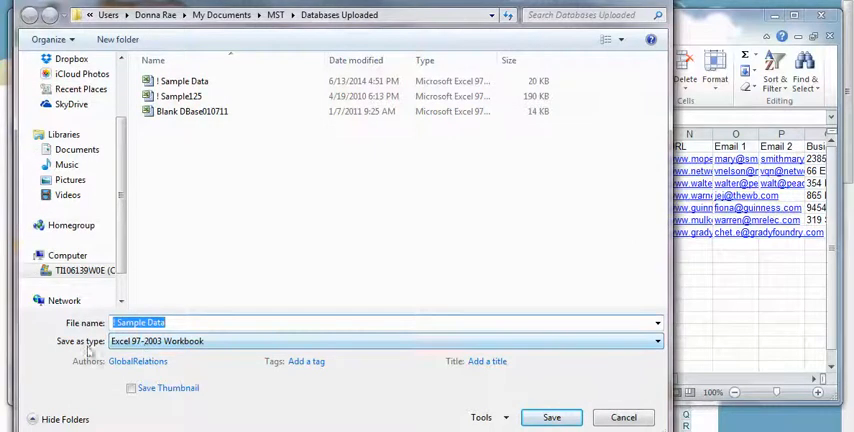
{"action": "left_click", "coordinate": [655, 341]}
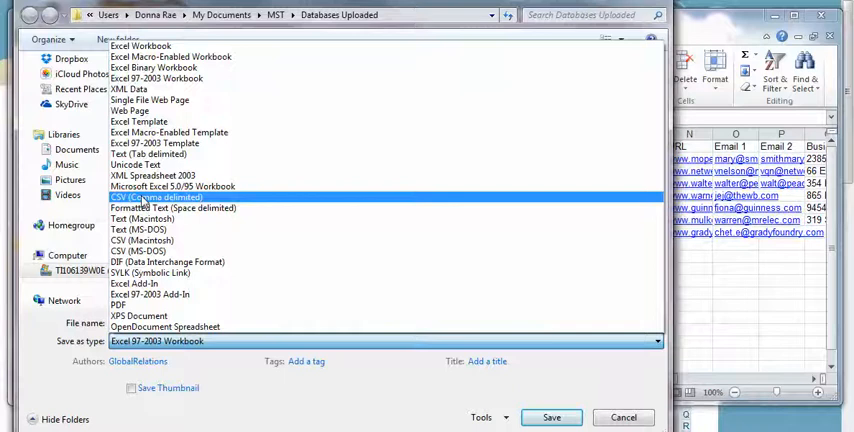
{"action": "left_click", "coordinate": [157, 197]}
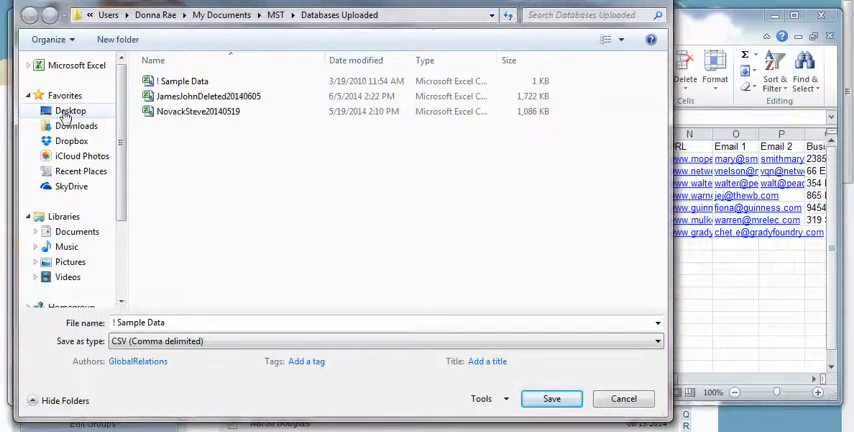
{"action": "left_click", "coordinate": [70, 111]}
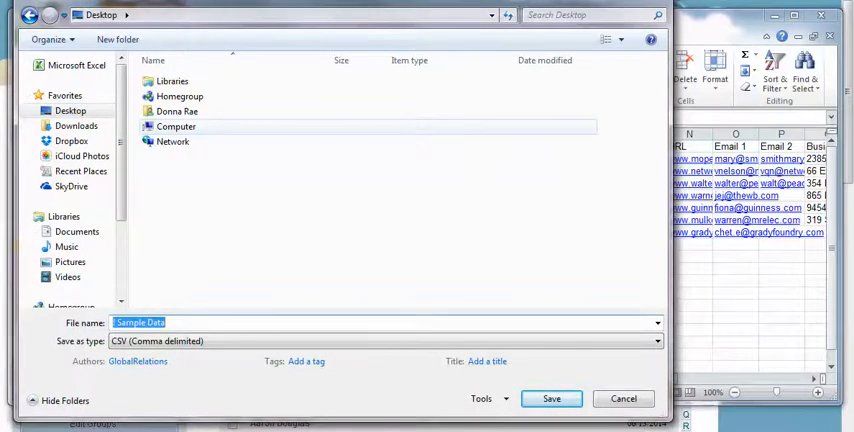
{"action": "type", "text": "ContactData20140613"}
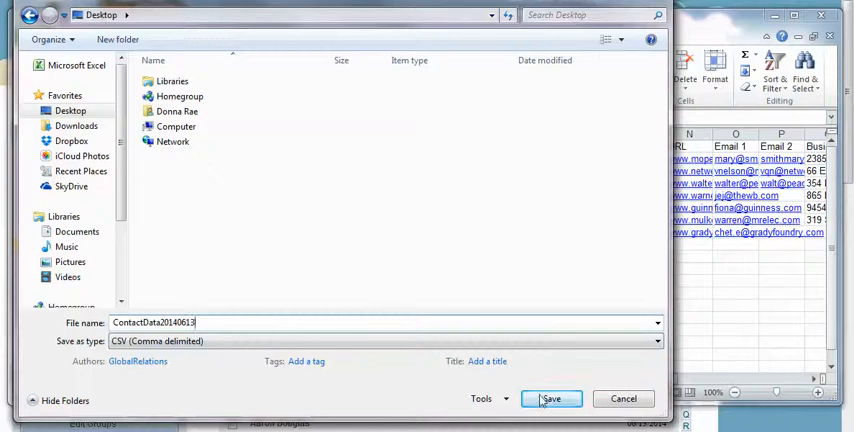
{"action": "left_click", "coordinate": [550, 398]}
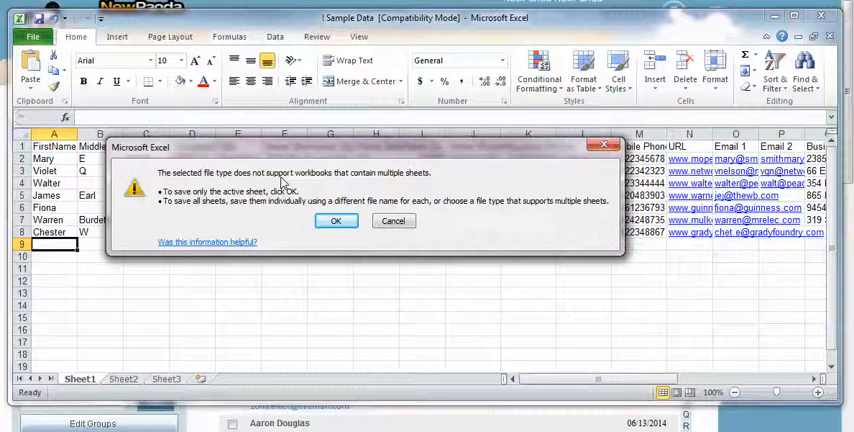
{"action": "mouse_move", "coordinate": [388, 190]}
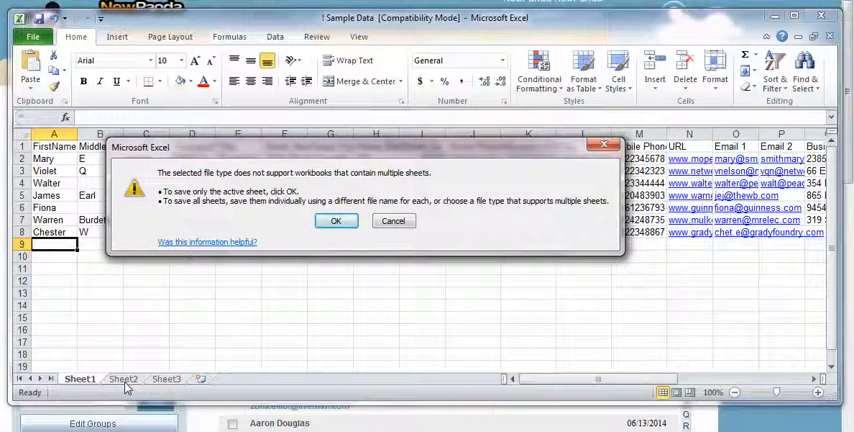
{"action": "mouse_move", "coordinate": [188, 317]}
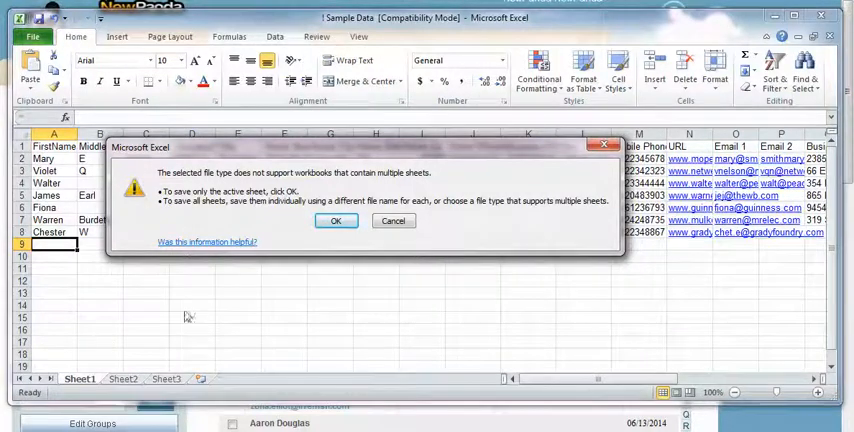
Step: Confirm saving only the active sheet, keep CSV format, and save while closing Excel
{"action": "left_click", "coordinate": [336, 220]}
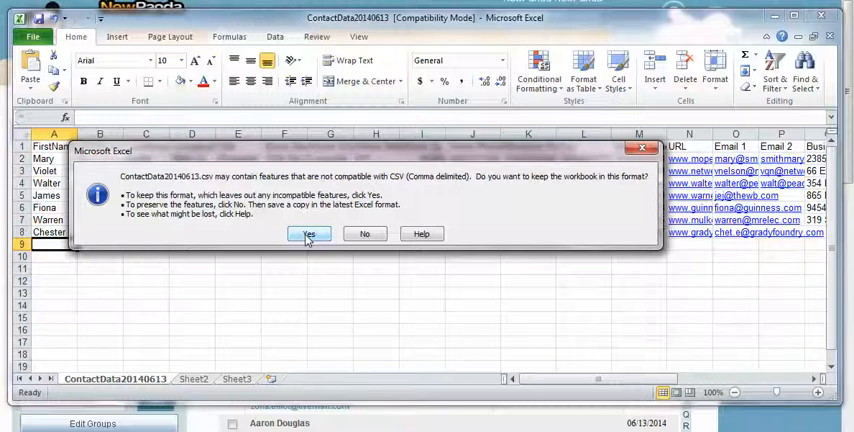
{"action": "left_click", "coordinate": [308, 233]}
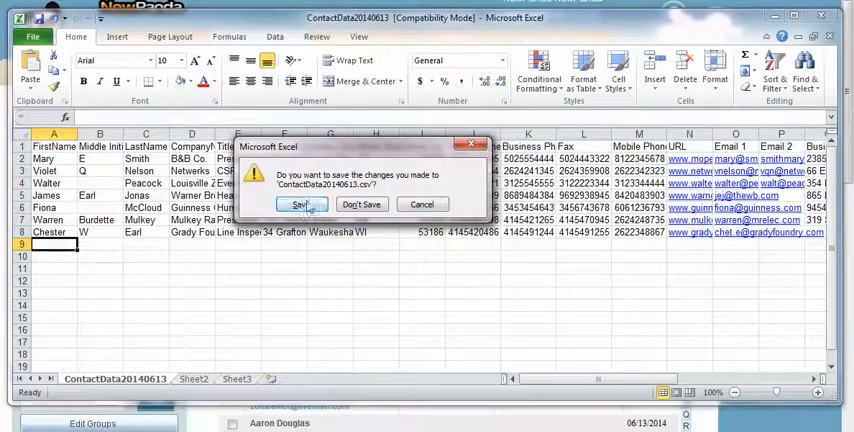
{"action": "left_click", "coordinate": [360, 204]}
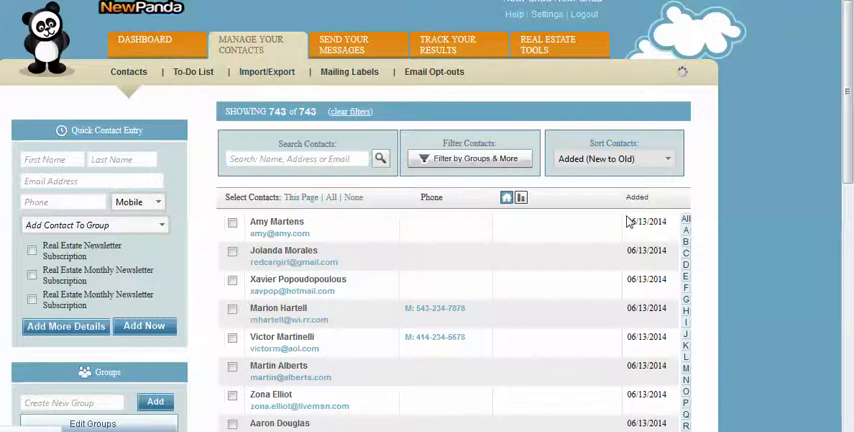
Step: Choose ContactData20140613.csv in NewPanda's Import/Export wizard and upload it
{"action": "left_click", "coordinate": [266, 71]}
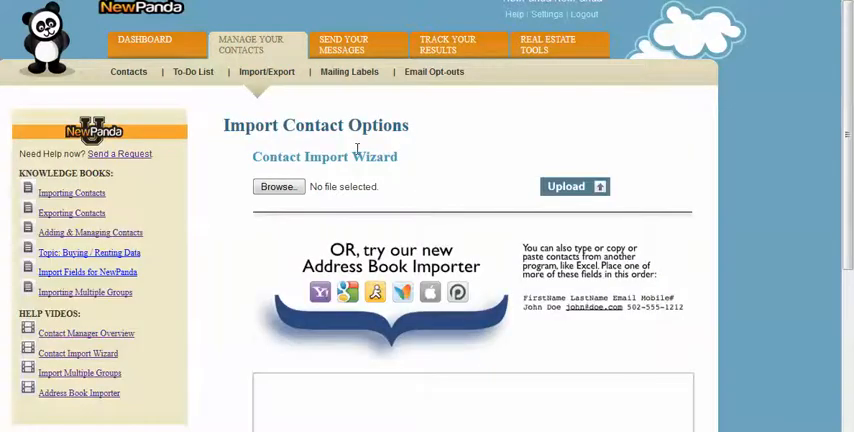
{"action": "left_click", "coordinate": [277, 186]}
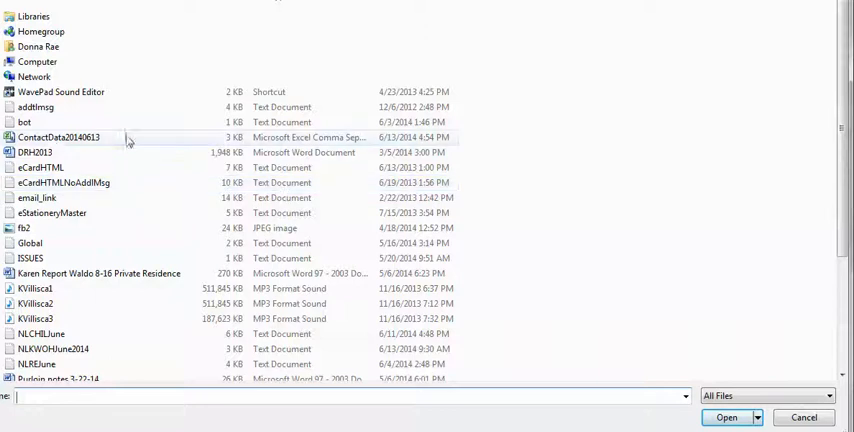
{"action": "left_click", "coordinate": [726, 417]}
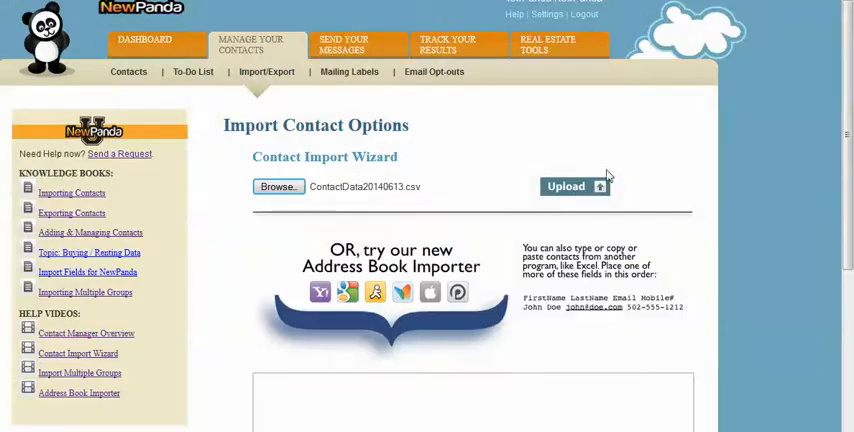
{"action": "left_click", "coordinate": [574, 186]}
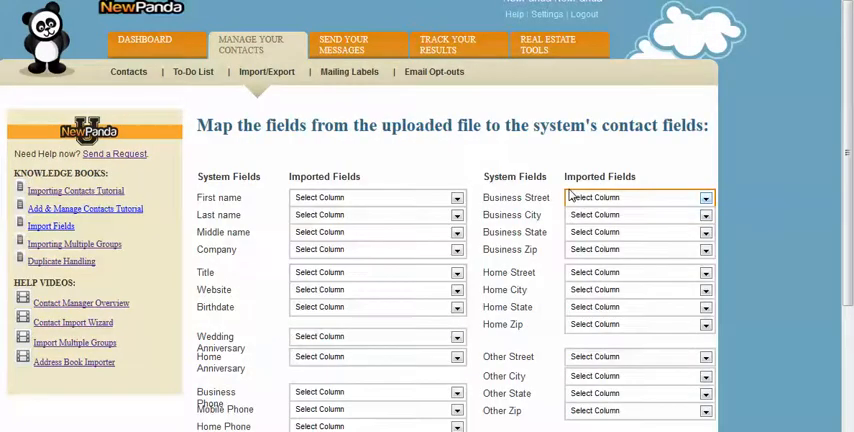
Step: Map the CSV columns to First name and Last name, then proceed to the import results
{"action": "scroll", "scroll_direction": "down", "scroll_amount": 3}
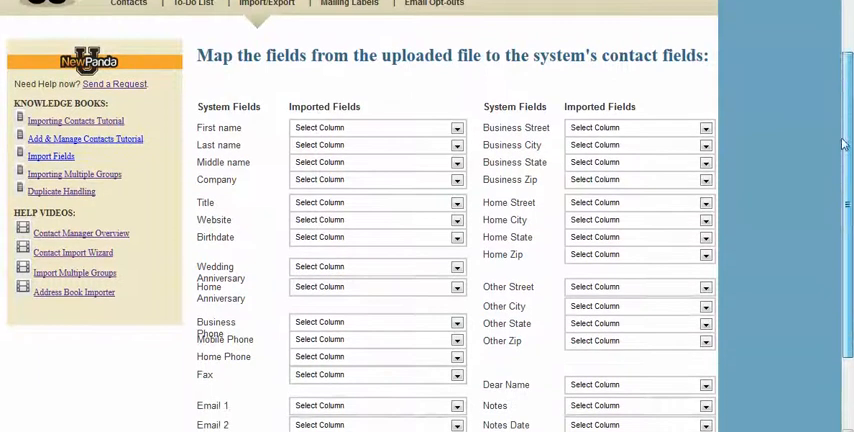
{"action": "scroll", "scroll_direction": "down", "scroll_amount": 3}
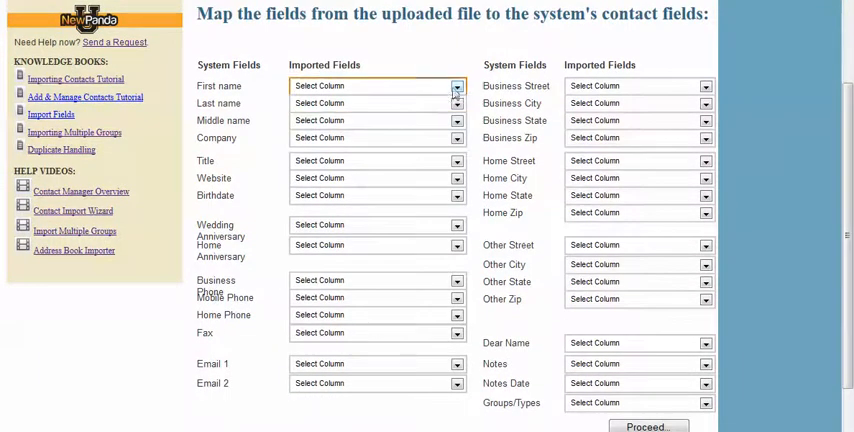
{"action": "left_click", "coordinate": [456, 85]}
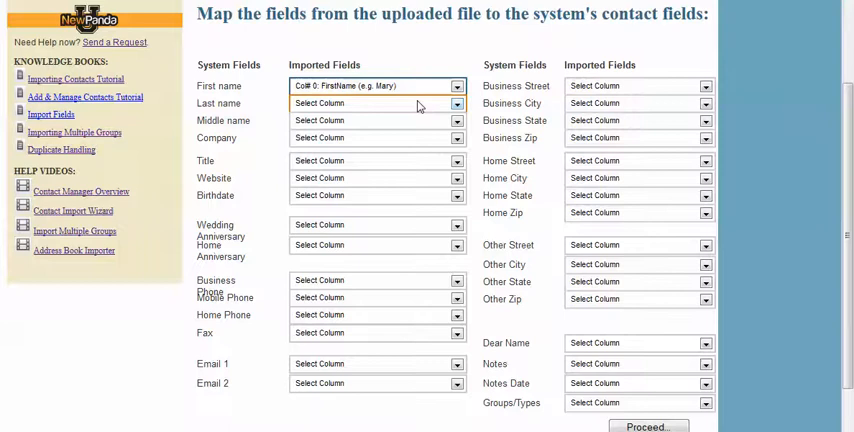
{"action": "left_click", "coordinate": [377, 103]}
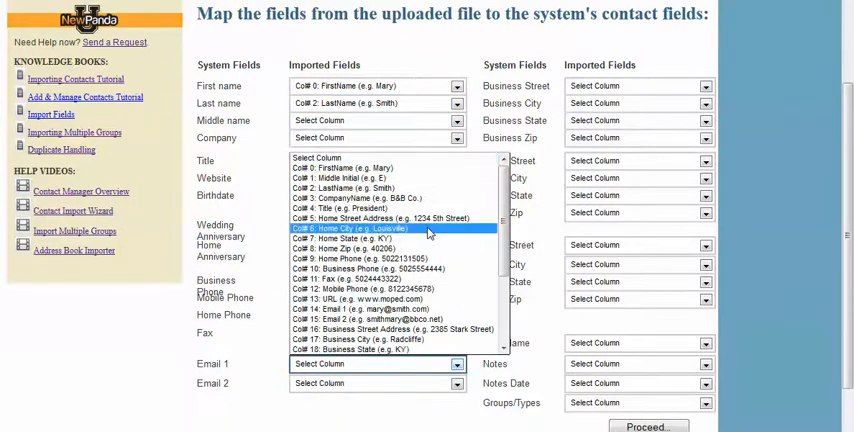
{"action": "mouse_move", "coordinate": [345, 308]}
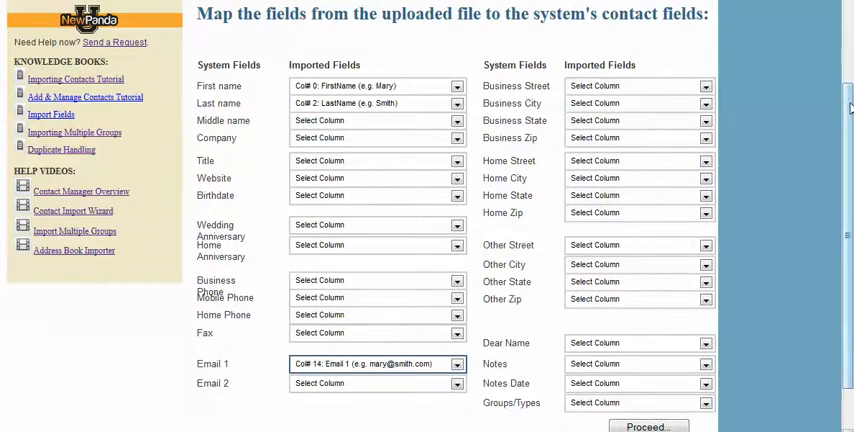
{"action": "scroll", "scroll_direction": "down", "scroll_amount": 3}
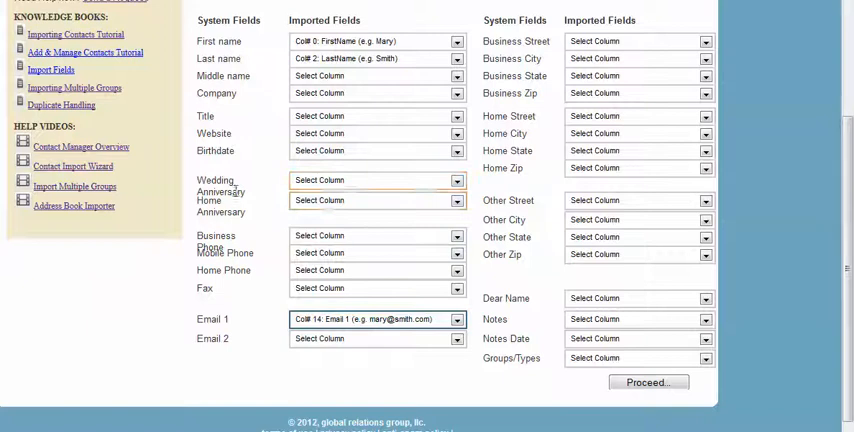
{"action": "mouse_move", "coordinate": [783, 281]}
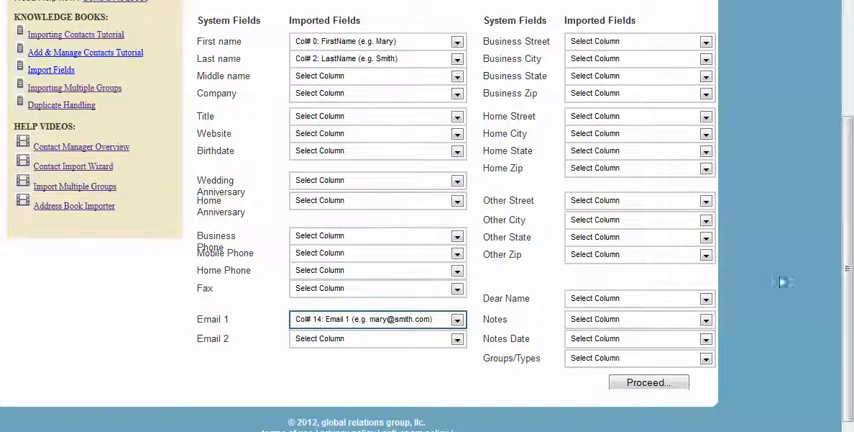
{"action": "mouse_move", "coordinate": [765, 335]}
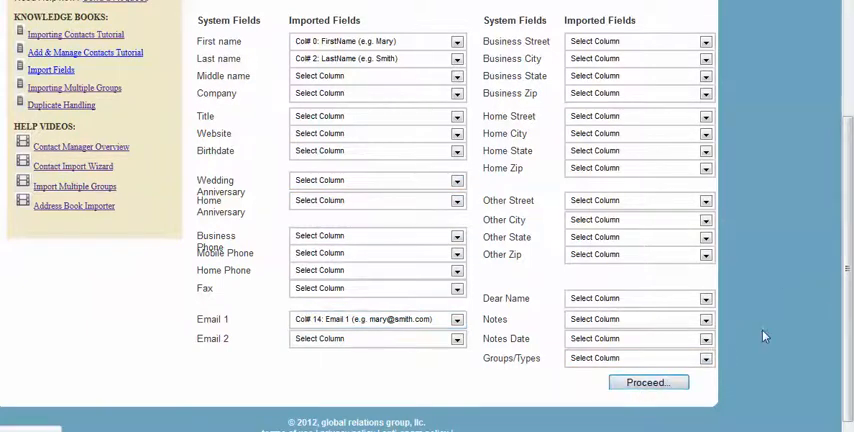
{"action": "left_click", "coordinate": [648, 382]}
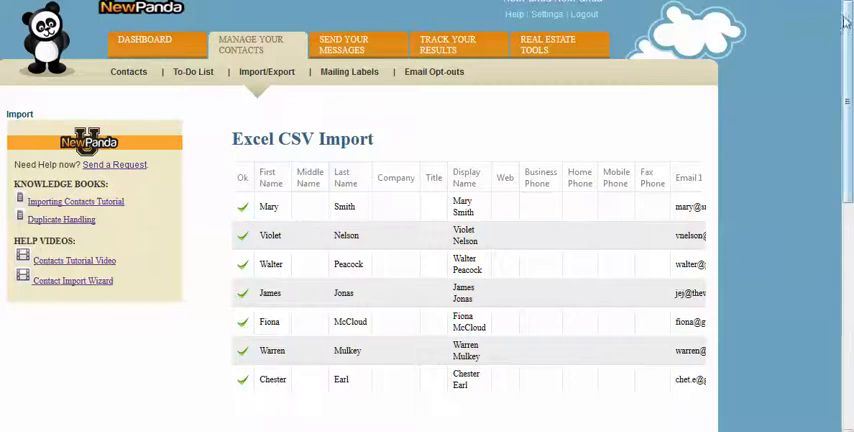
{"action": "scroll", "scroll_direction": "down", "scroll_amount": 3}
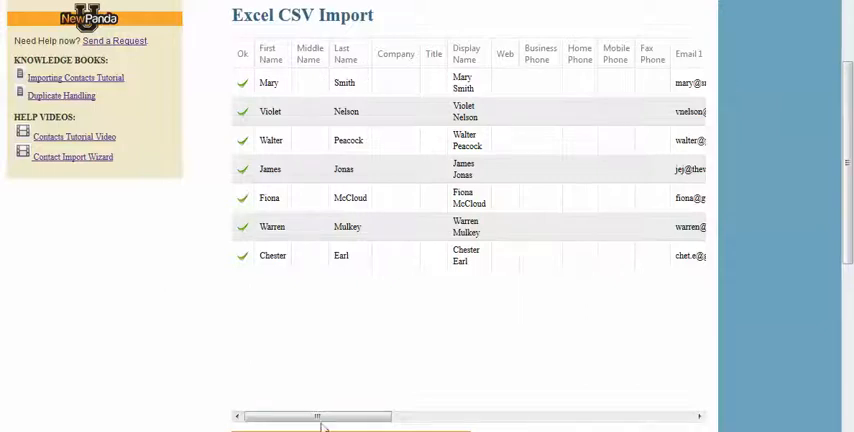
{"action": "left_click_drag", "start_coordinate": [315, 415], "coordinate": [385, 415]}
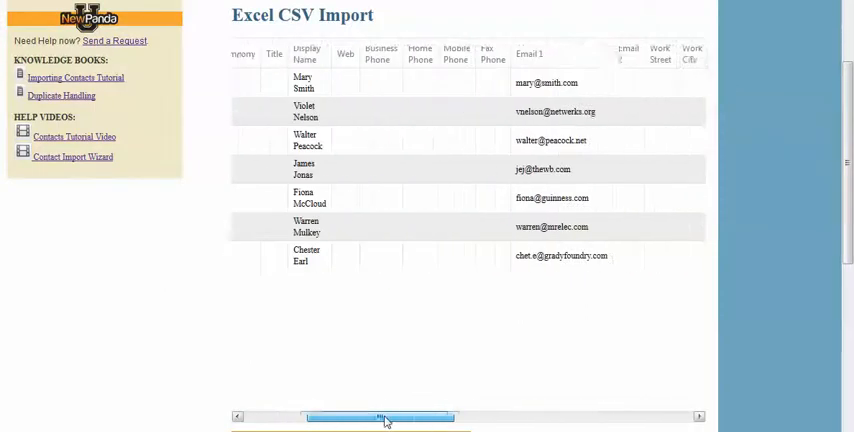
{"action": "left_click_drag", "start_coordinate": [385, 416], "coordinate": [618, 416]}
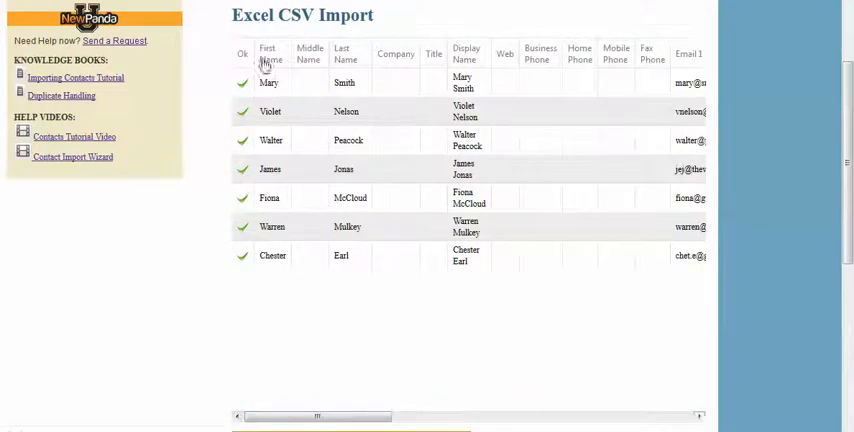
{"action": "mouse_move", "coordinate": [347, 63]}
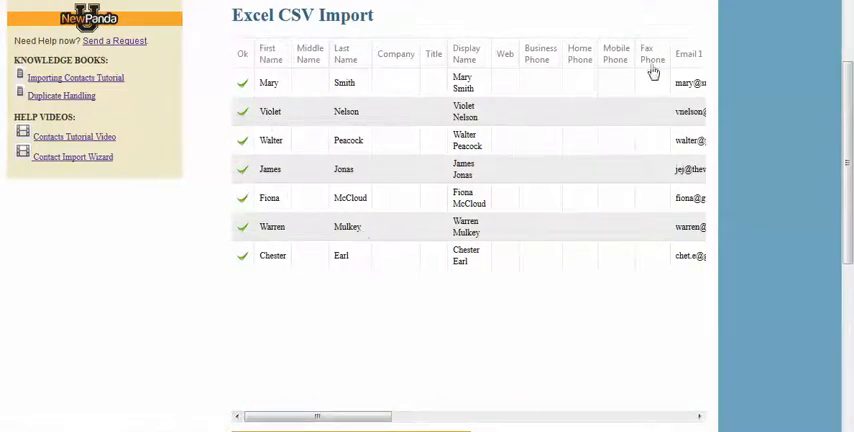
{"action": "scroll", "scroll_direction": "down", "scroll_amount": 3}
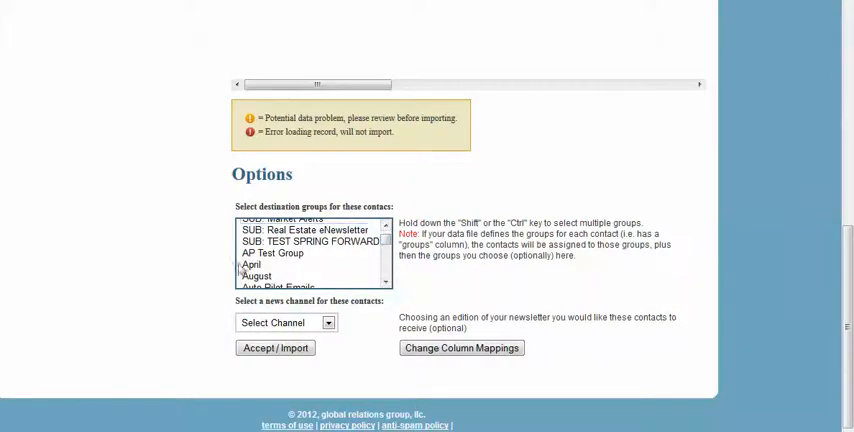
Step: Select SUB: Market Alerts as the destination group, skip the channel choice, and accept the import
{"action": "left_click", "coordinate": [252, 232]}
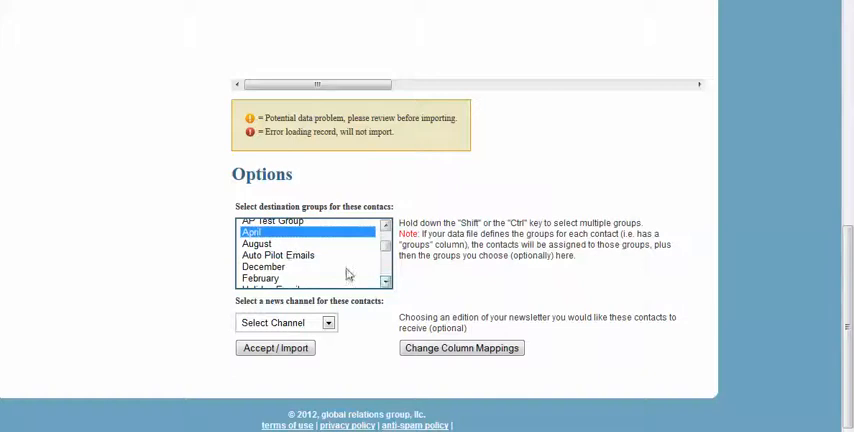
{"action": "left_click", "coordinate": [278, 255]}
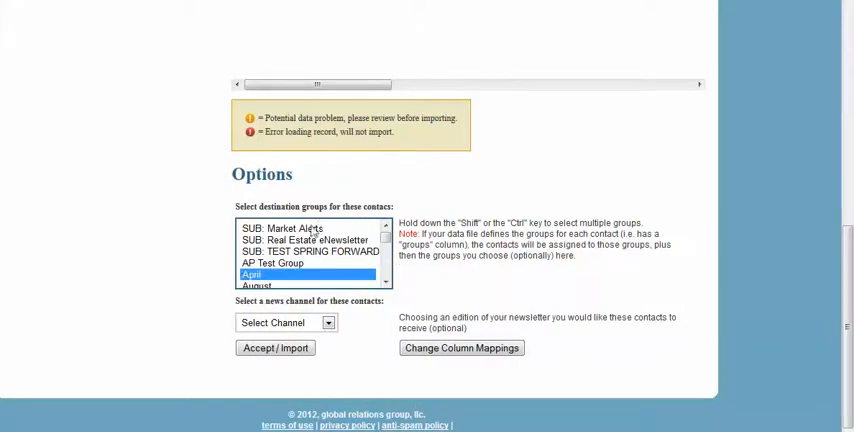
{"action": "left_click", "coordinate": [309, 251]}
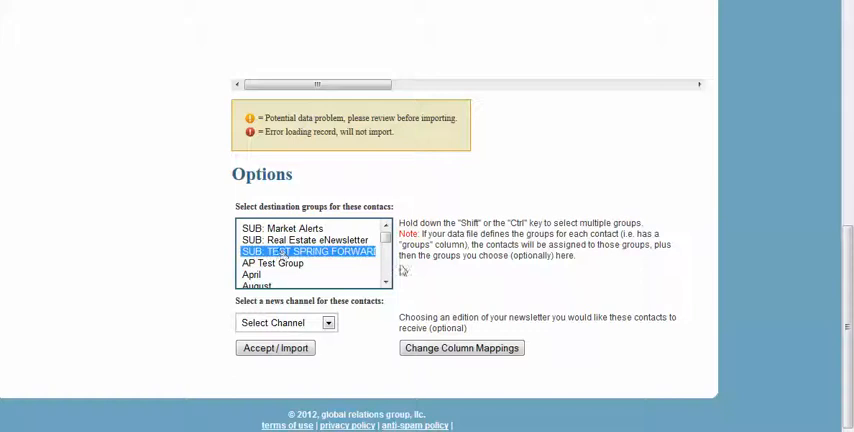
{"action": "left_click", "coordinate": [272, 263]}
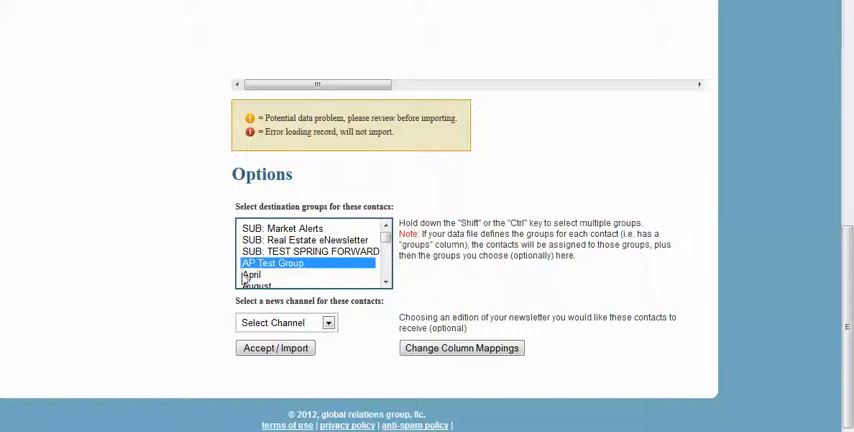
{"action": "left_click", "coordinate": [284, 228]}
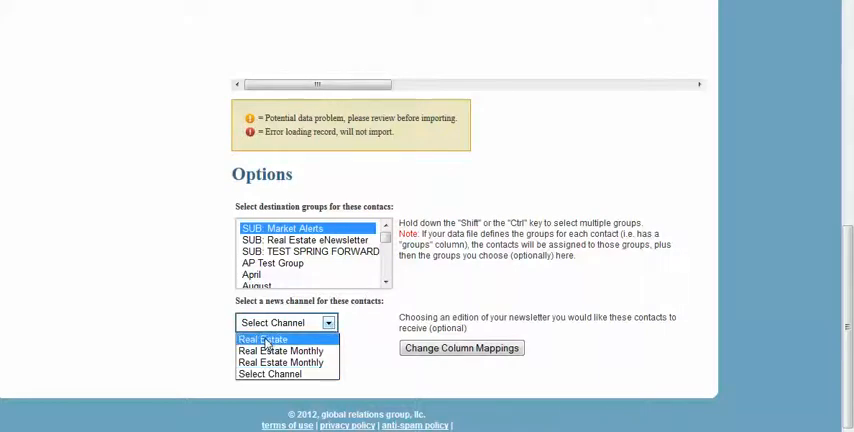
{"action": "mouse_move", "coordinate": [362, 316]}
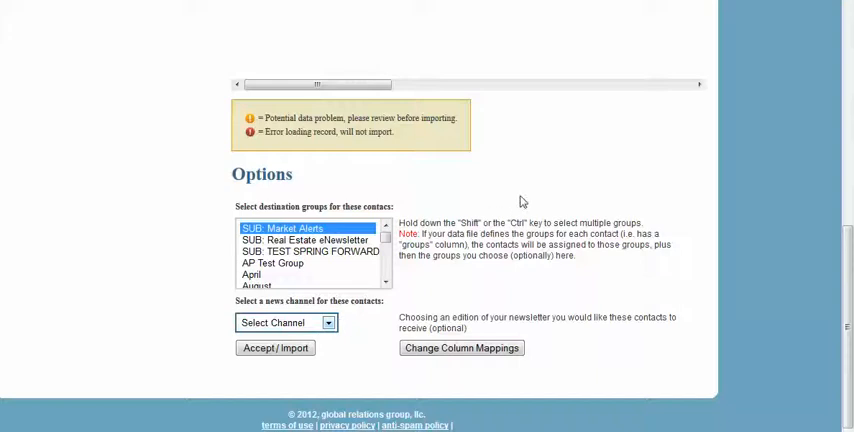
{"action": "left_click", "coordinate": [283, 229]}
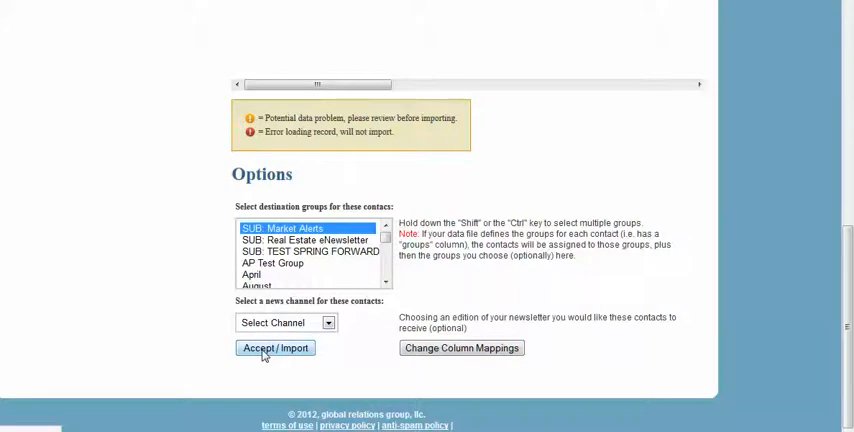
{"action": "left_click", "coordinate": [275, 348]}
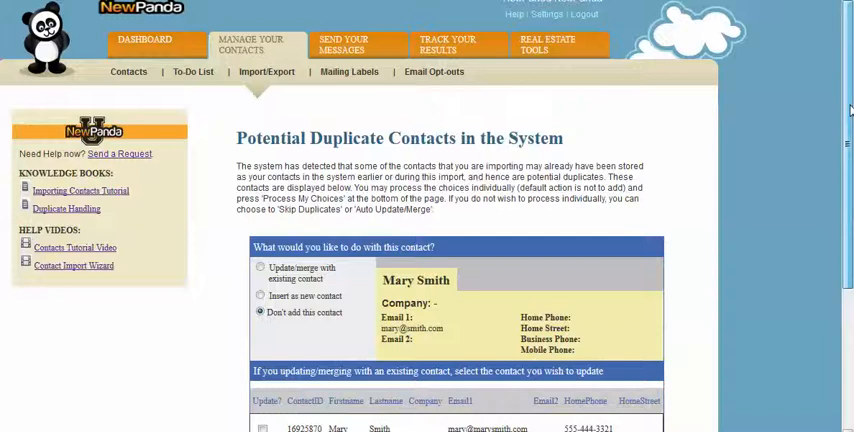
{"action": "scroll", "scroll_direction": "down", "scroll_amount": 3}
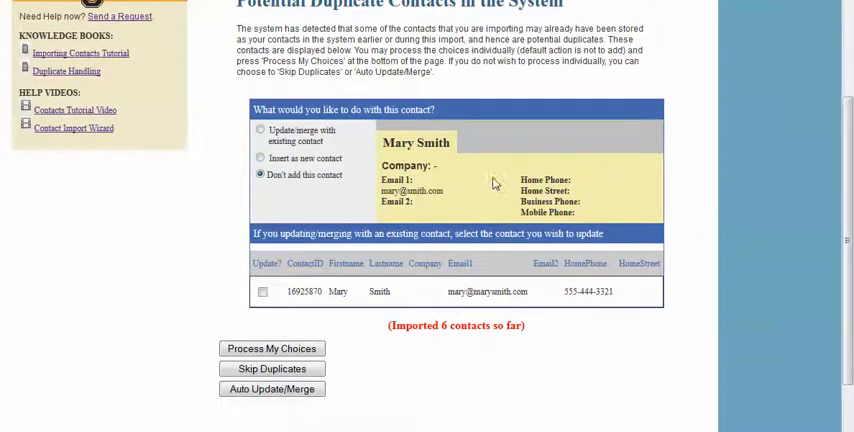
{"action": "mouse_move", "coordinate": [440, 300]}
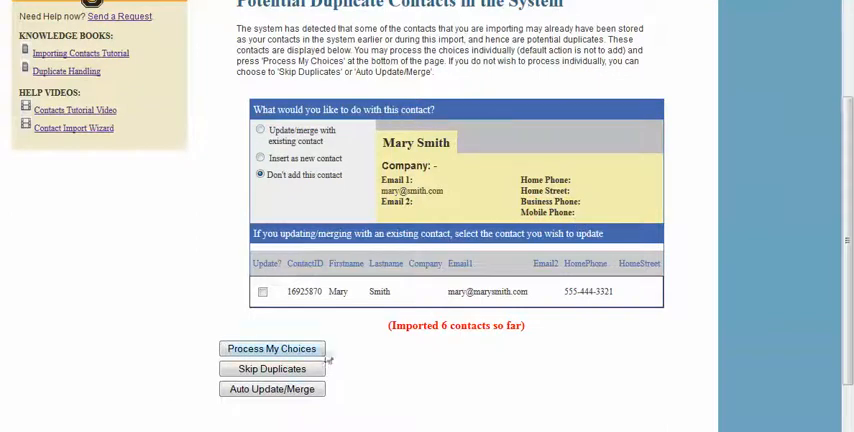
{"action": "mouse_move", "coordinate": [674, 397]}
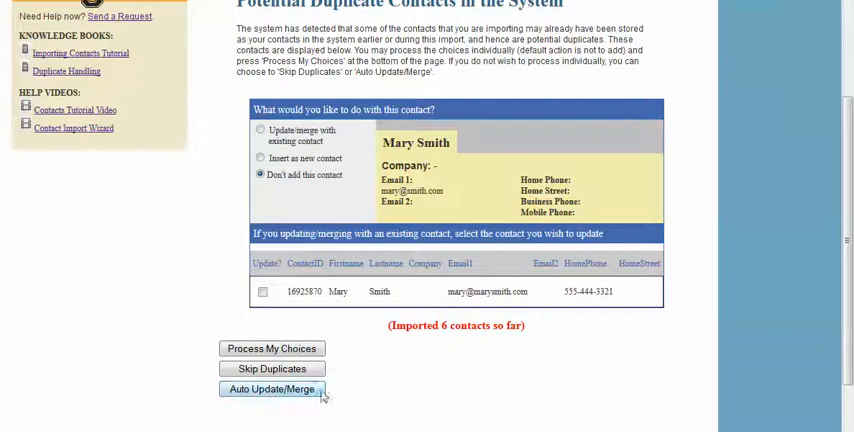
{"action": "mouse_move", "coordinate": [522, 284]}
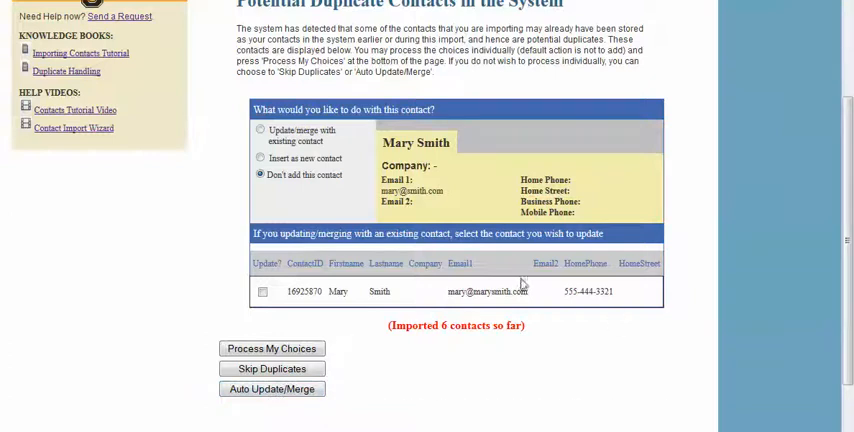
{"action": "scroll", "scroll_direction": "down", "scroll_amount": 3}
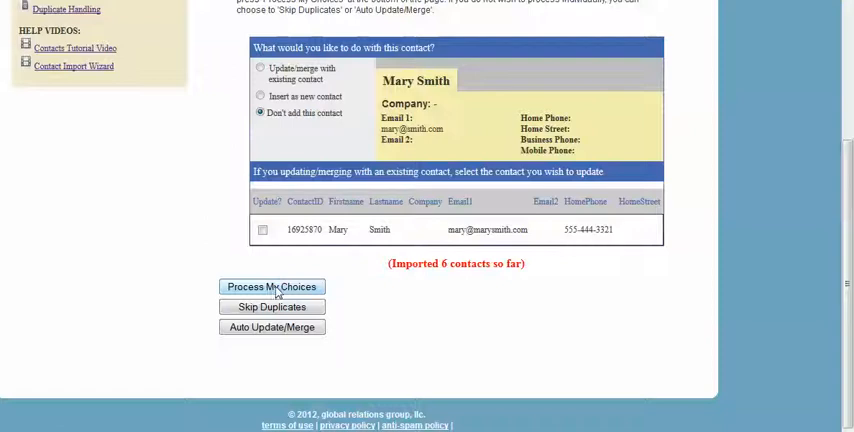
{"action": "left_click", "coordinate": [272, 287]}
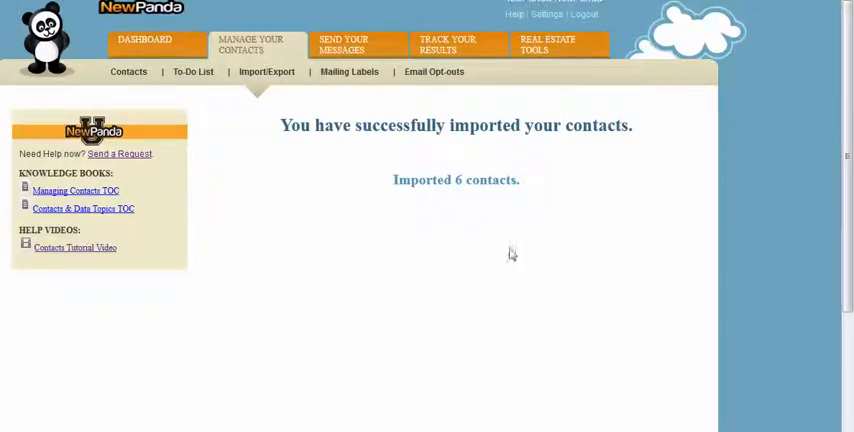
{"action": "mouse_move", "coordinate": [491, 275]}
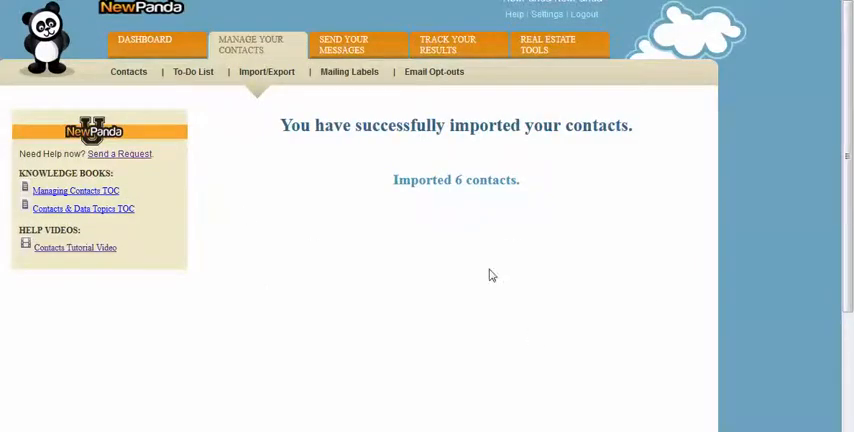